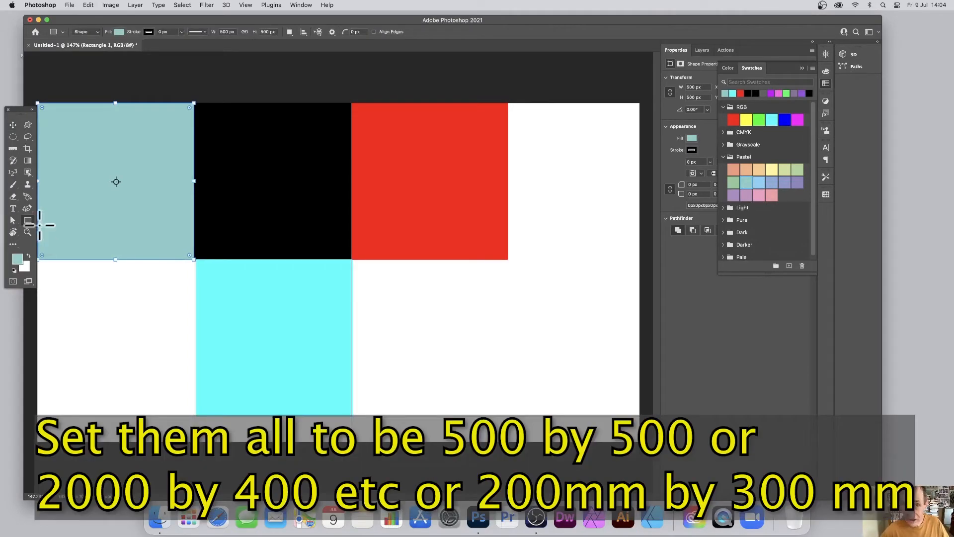
pyautogui.moveTo(344, 51)
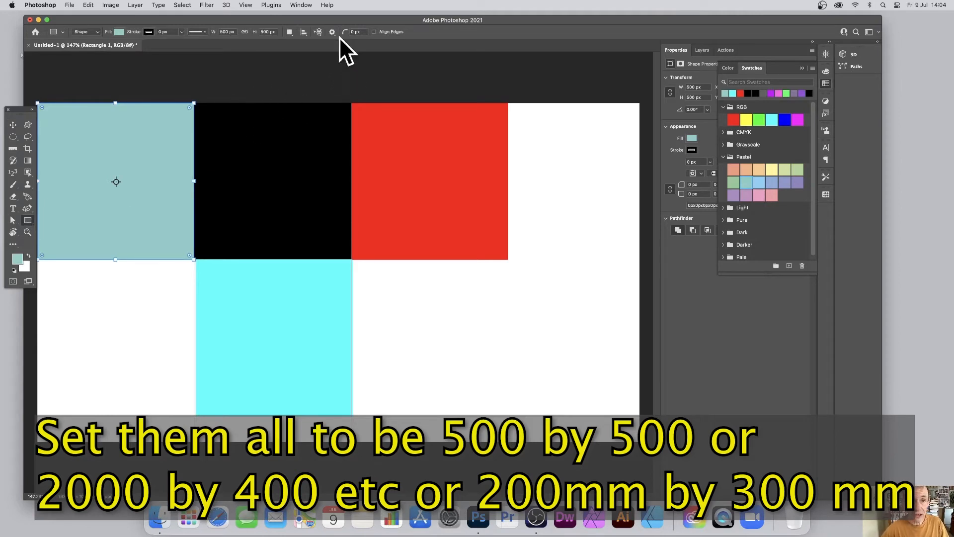
pyautogui.moveTo(338, 40)
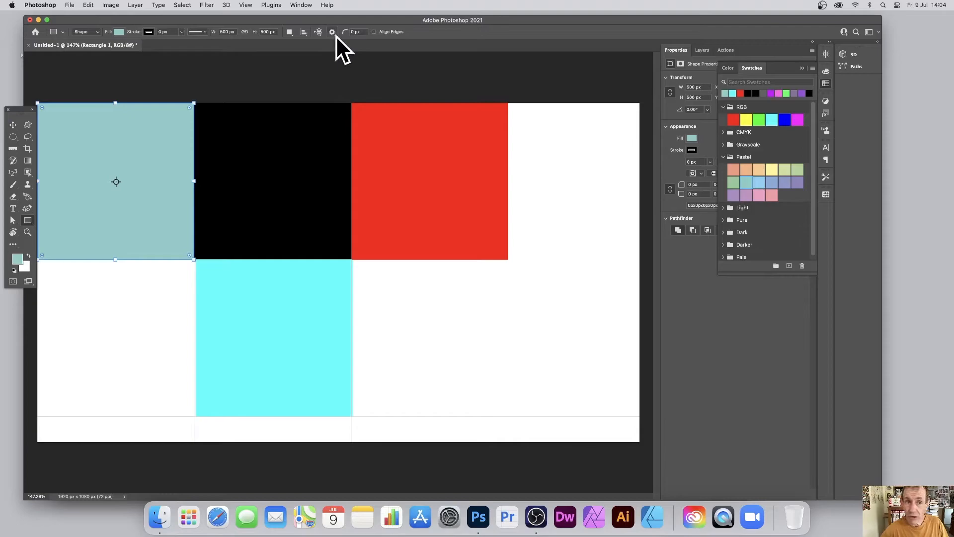
# Open the rectangle tool's path options to set a fixed 500 by 500 px size.
pyautogui.click(332, 32)
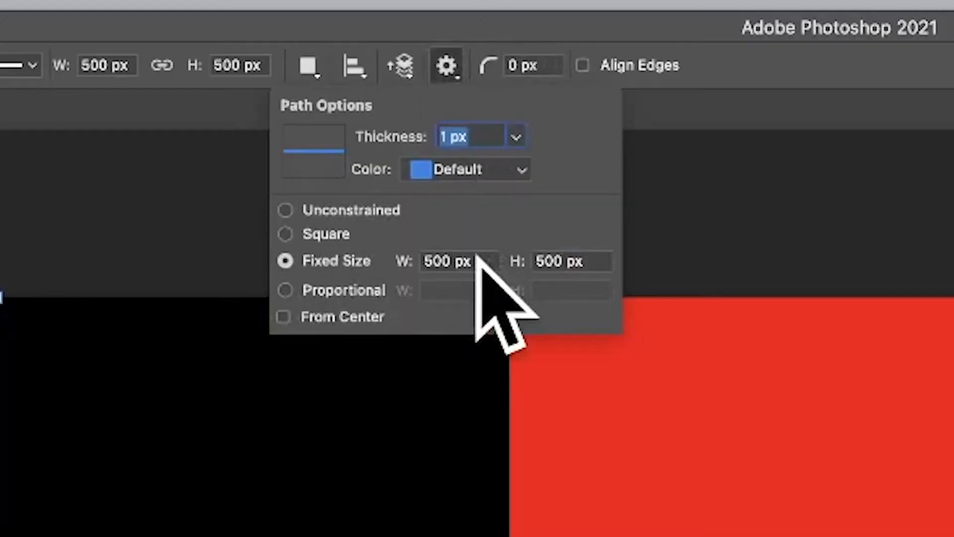
pyautogui.moveTo(472, 260)
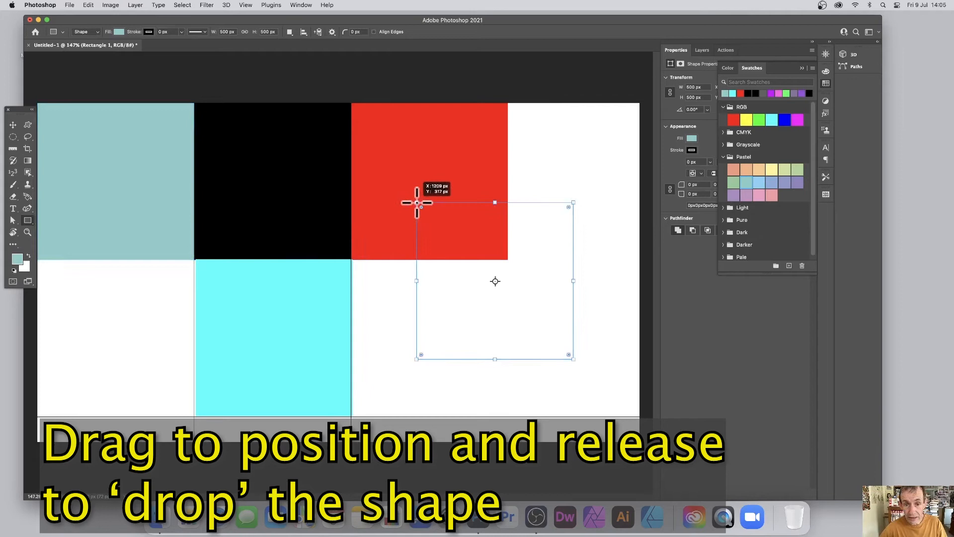
# Place a teal 500 px square overlapping the red square's lower edge, then select the Ellipse tool.
pyautogui.moveTo(417, 202); pyautogui.dragTo(495, 280)
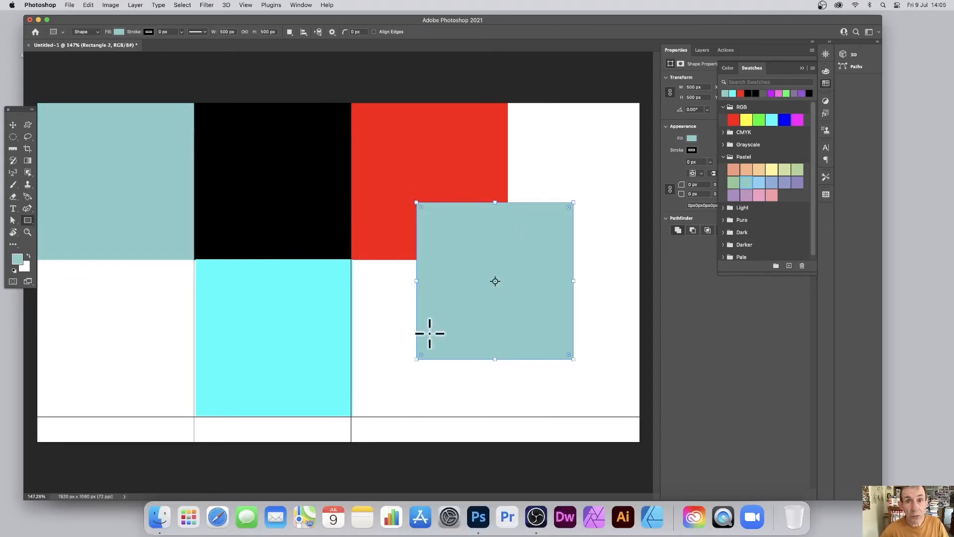
pyautogui.click(13, 220)
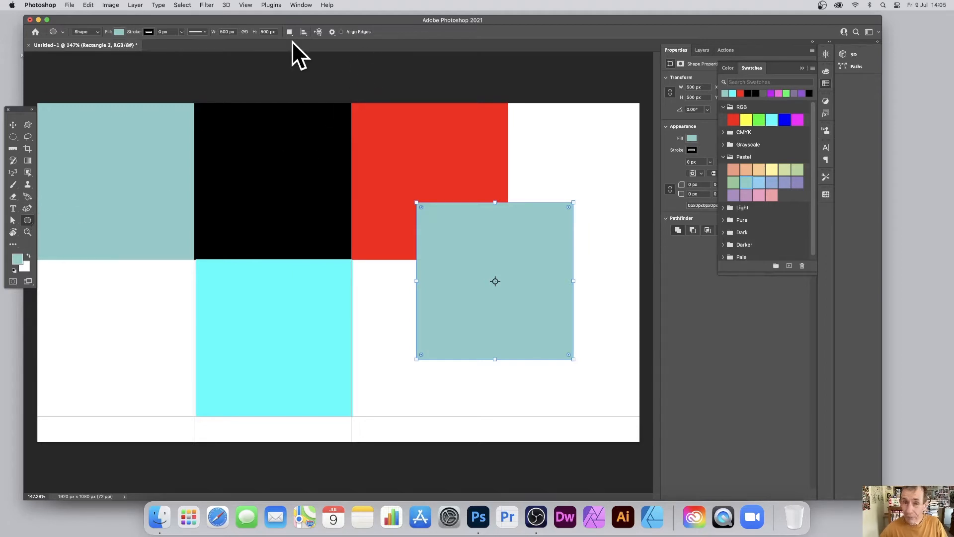
pyautogui.moveTo(334, 48)
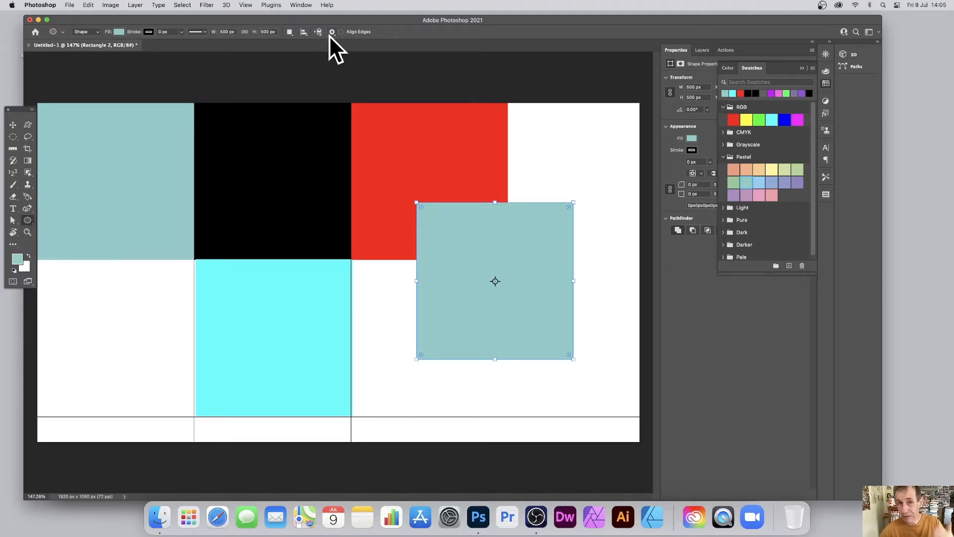
# Set the Ellipse path options to Fixed Size and edit the 200 px circle width.
pyautogui.click(332, 32)
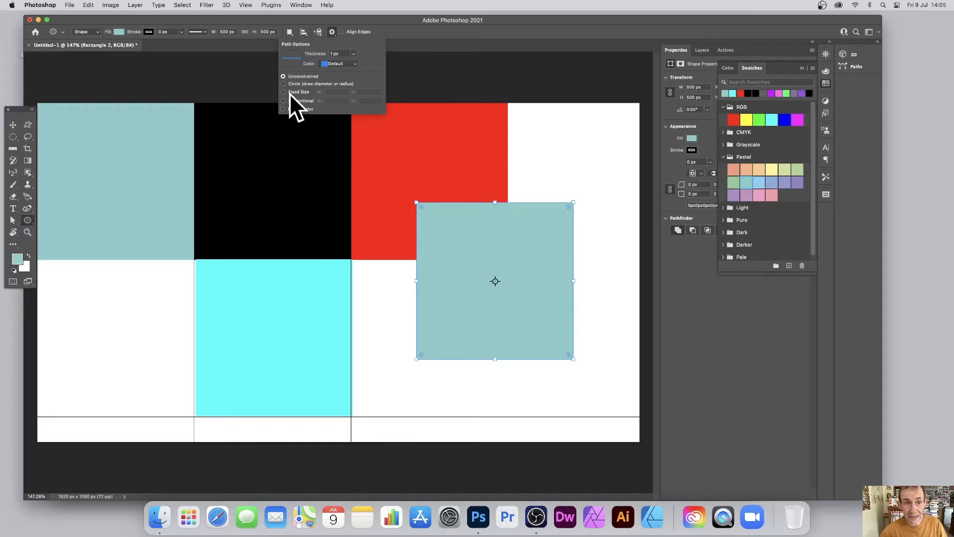
pyautogui.click(283, 92)
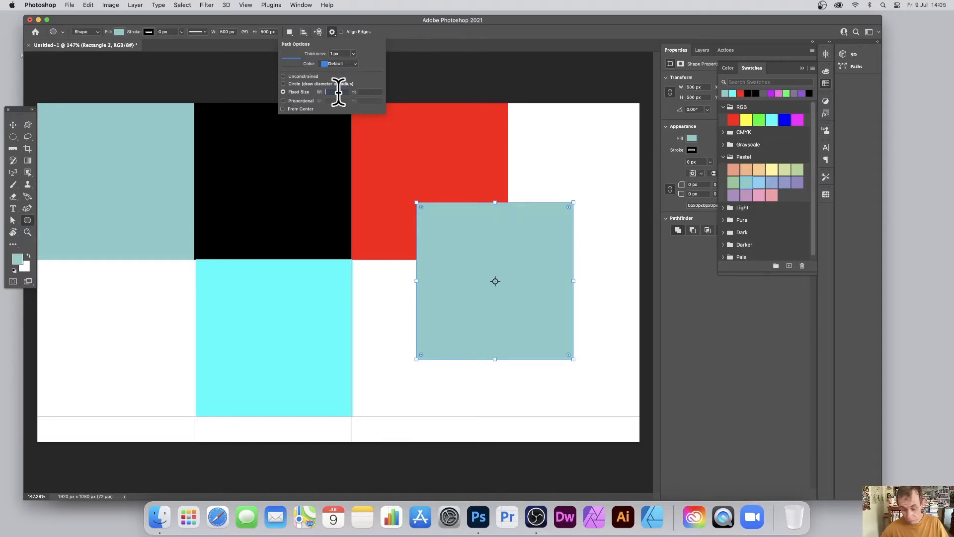
pyautogui.click(218, 252)
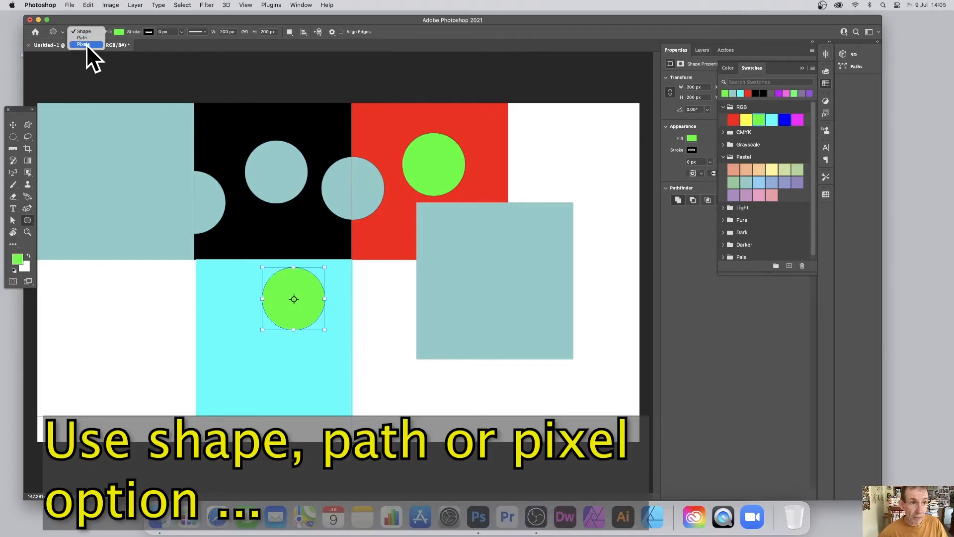
# Switch the shape mode to Pixels and flatten the image via Layer > Flatten Image.
pyautogui.click(83, 43)
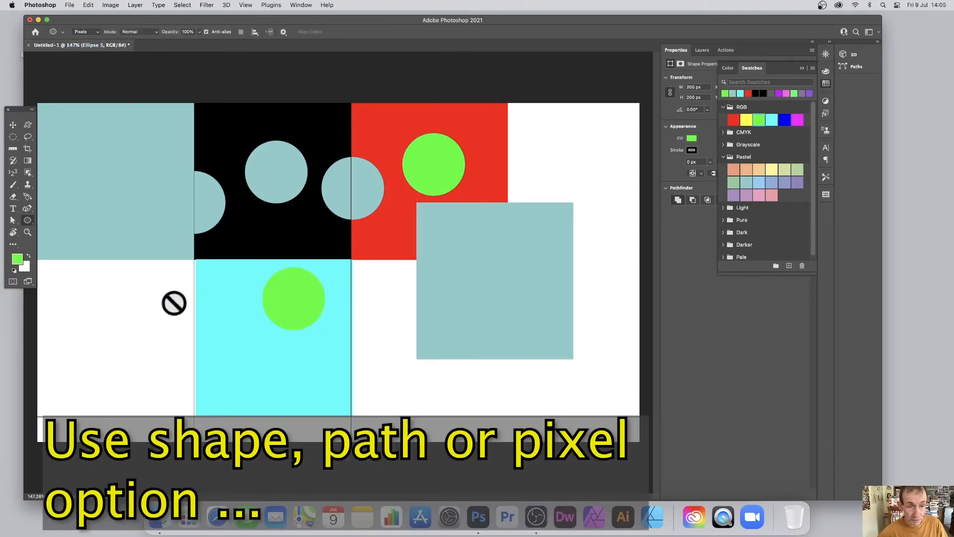
pyautogui.click(135, 5)
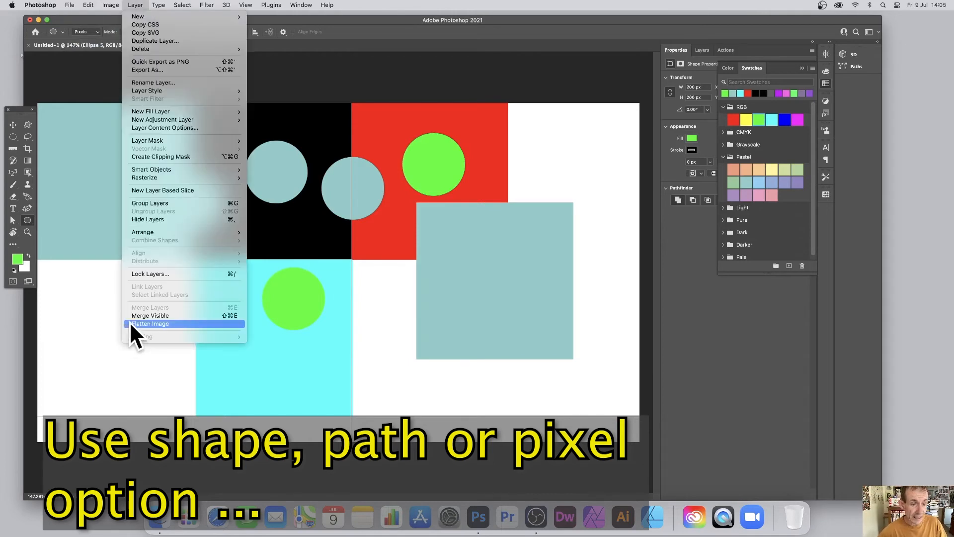
pyautogui.click(150, 323)
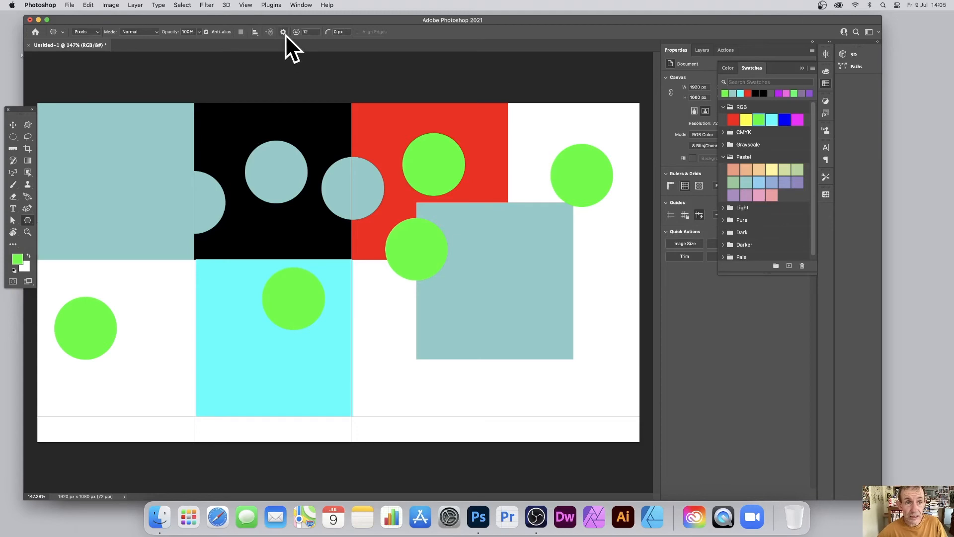
# Set the star tool's path options to Fixed Size of 500 px.
pyautogui.click(282, 31)
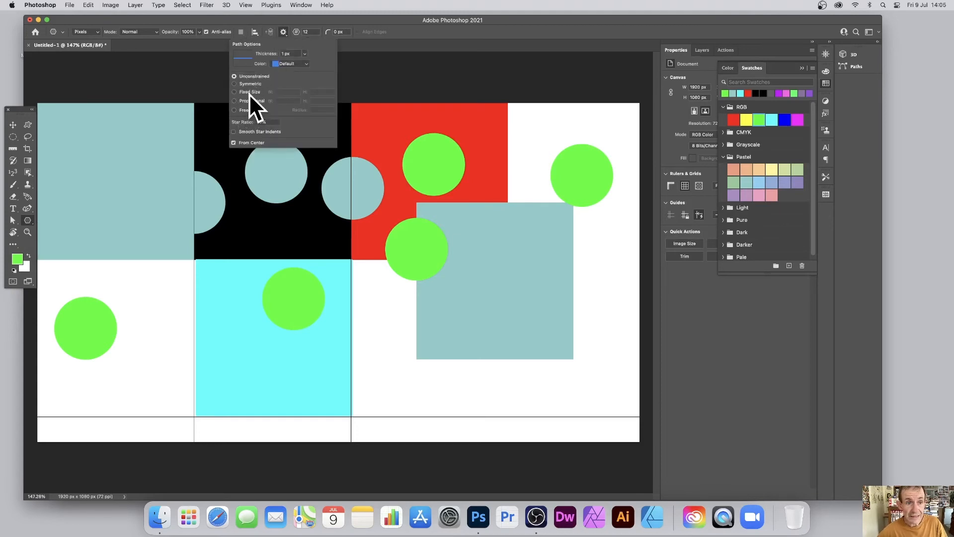
pyautogui.click(234, 92)
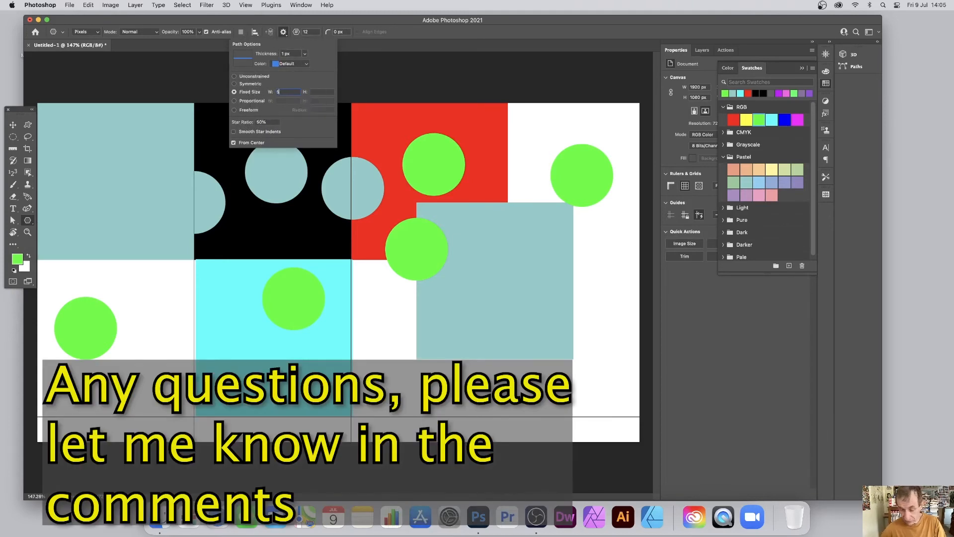
pyautogui.write('500')
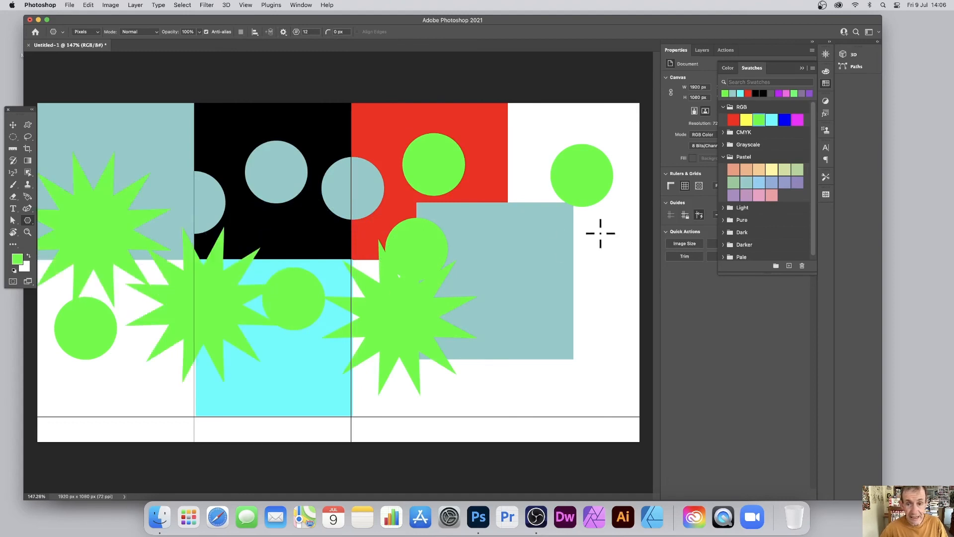
pyautogui.moveTo(591, 231)
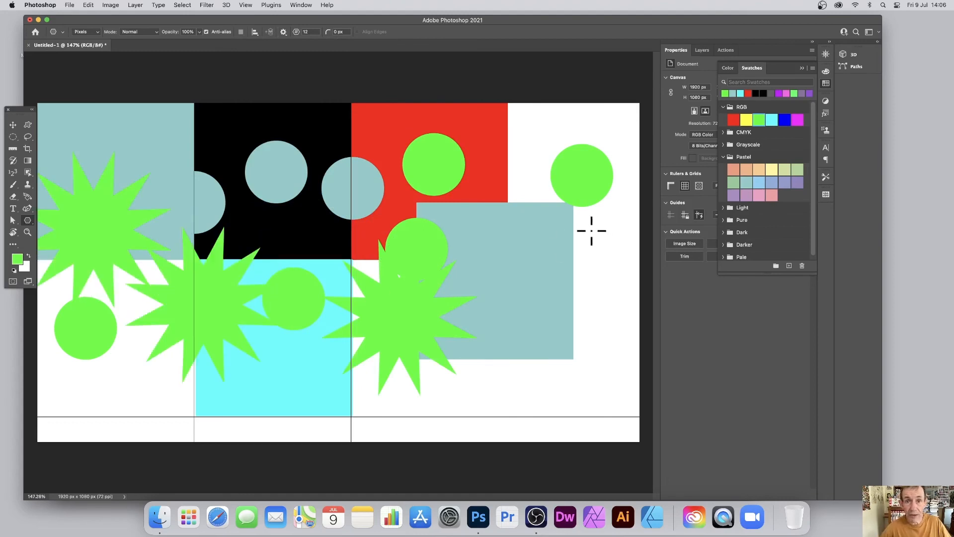